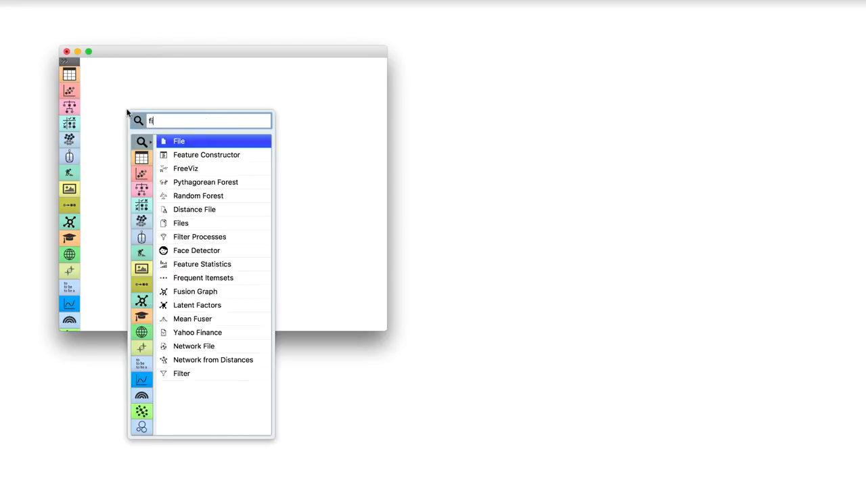
# - Add a File widget loading iris.tab and link its data into a new Scatter Plot widget
pyautogui.click(179, 141)
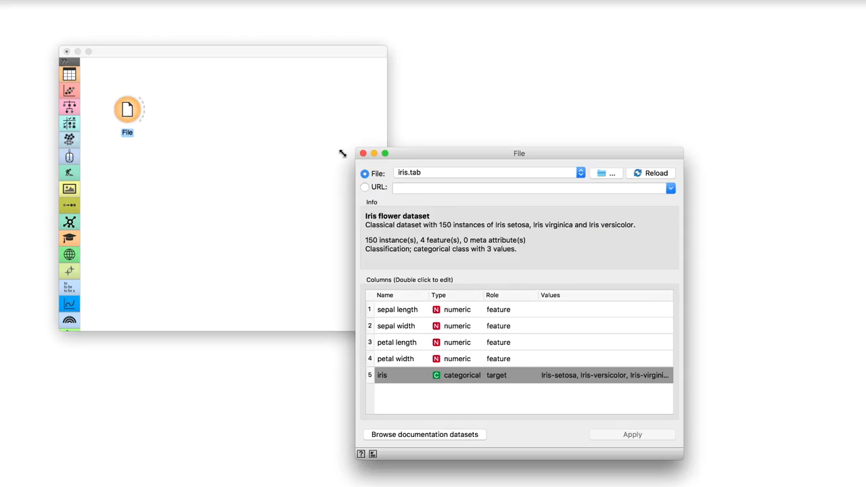
pyautogui.moveTo(520, 153); pyautogui.dragTo(368, 102)
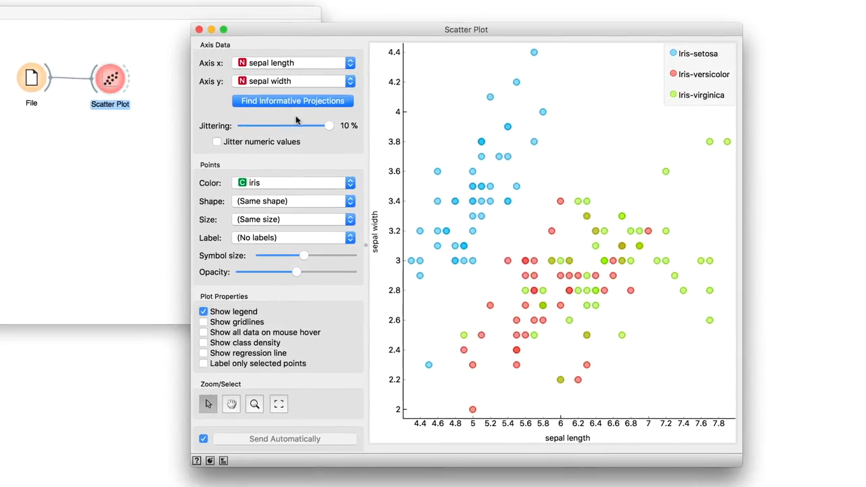
pyautogui.moveTo(596, 132)
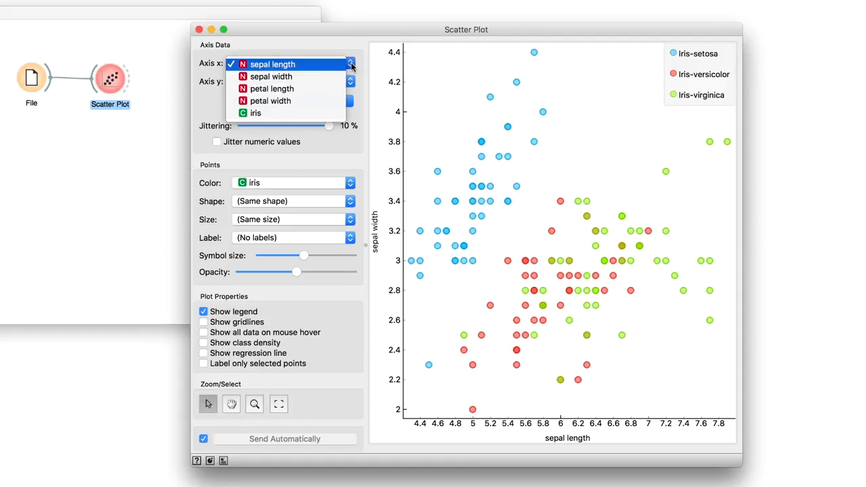
# - Check which attributes the Scatter Plot offers for the x axis
pyautogui.click(199, 30)
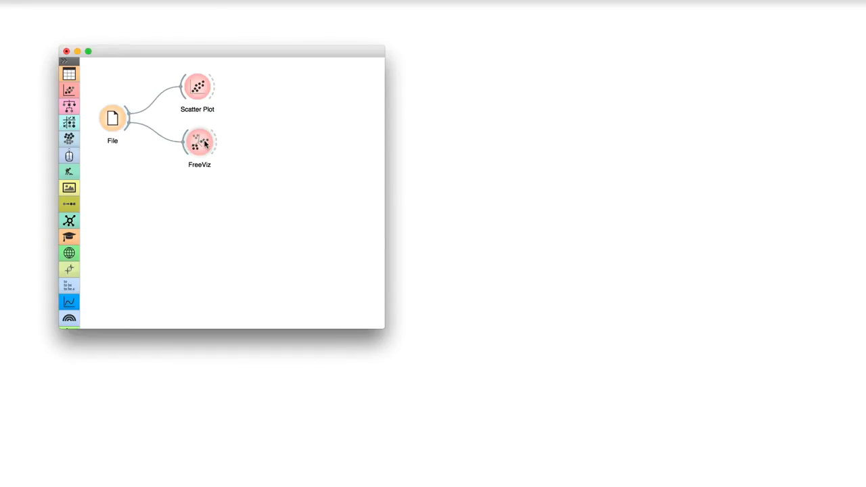
# - Show the FreeViz projection of the iris data and start optimizing its anchor placement
pyautogui.doubleClick(199, 142)
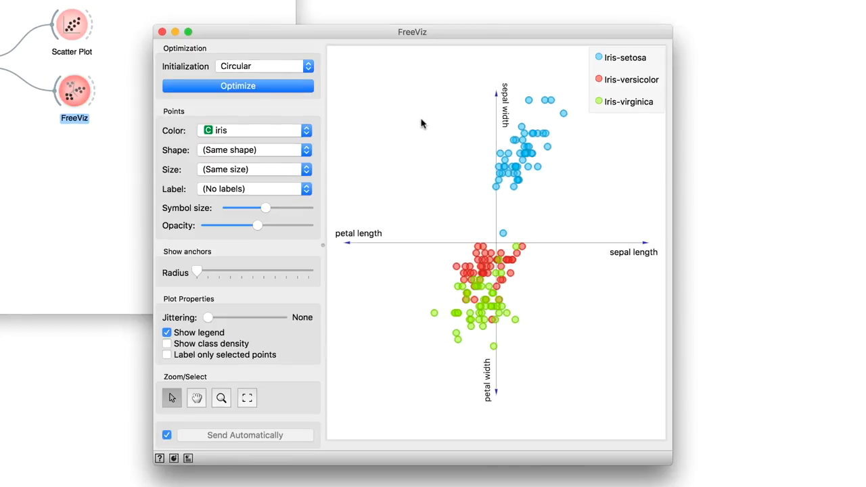
pyautogui.moveTo(406, 111)
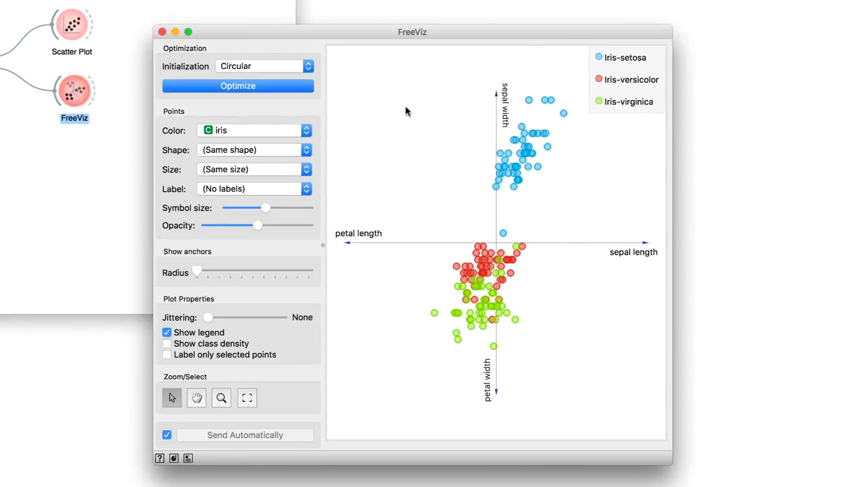
pyautogui.click(238, 85)
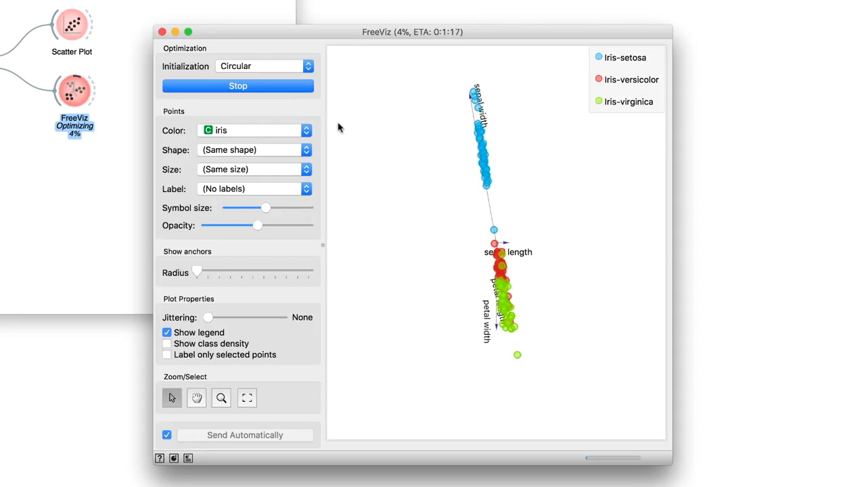
# - Stop the optimization and pull the sepal width anchor outward to separate the setosa points
pyautogui.click(238, 86)
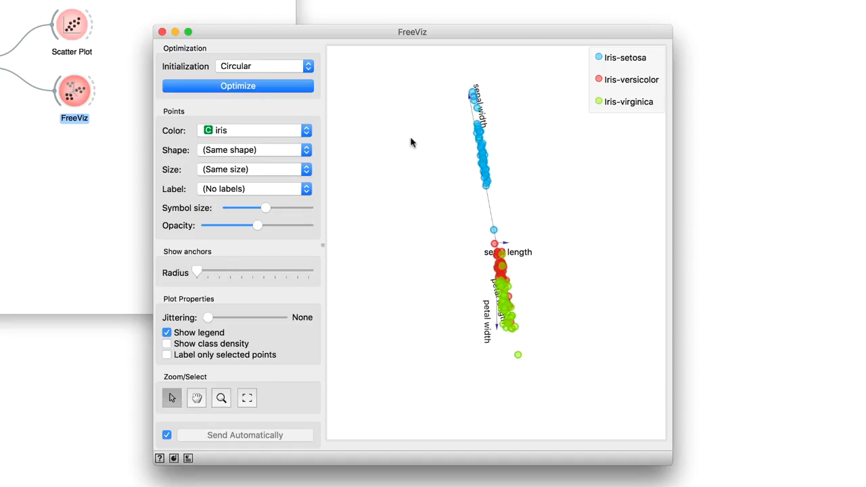
pyautogui.moveTo(402, 142)
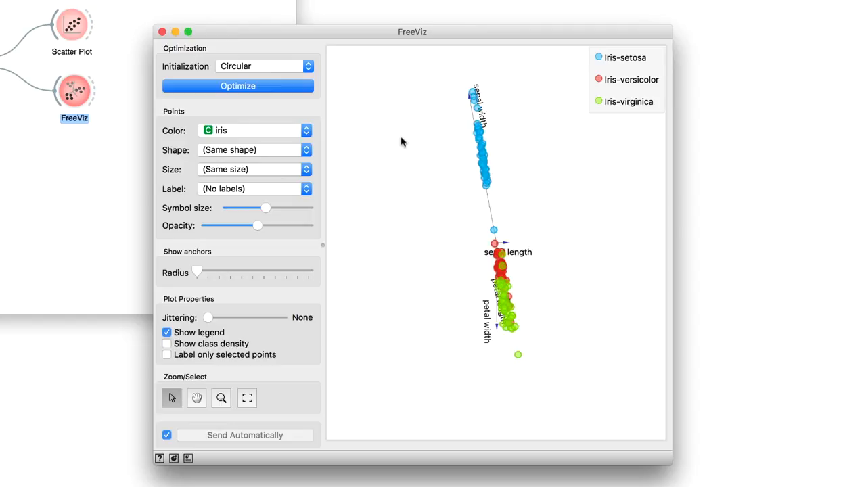
pyautogui.moveTo(470, 92)
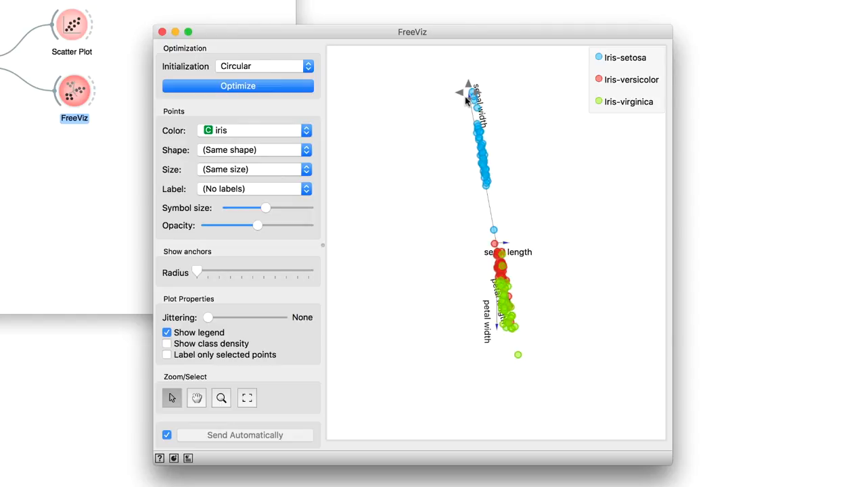
pyautogui.moveTo(468, 88); pyautogui.dragTo(430, 109)
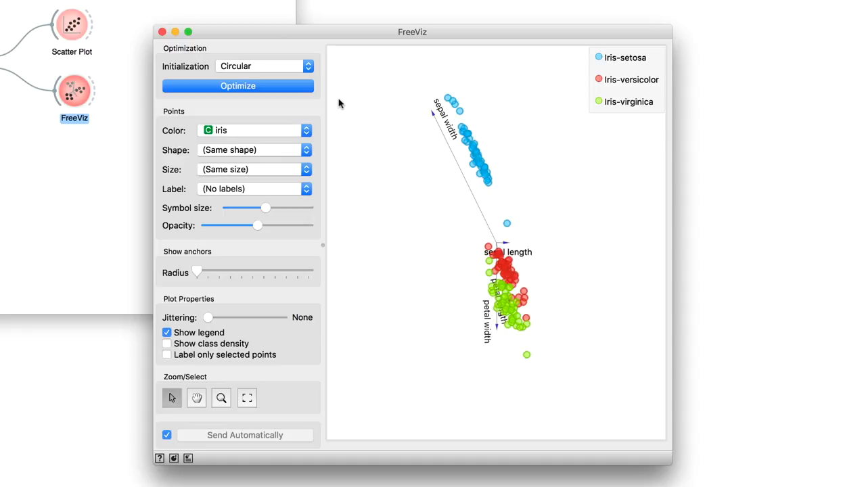
pyautogui.moveTo(433, 273)
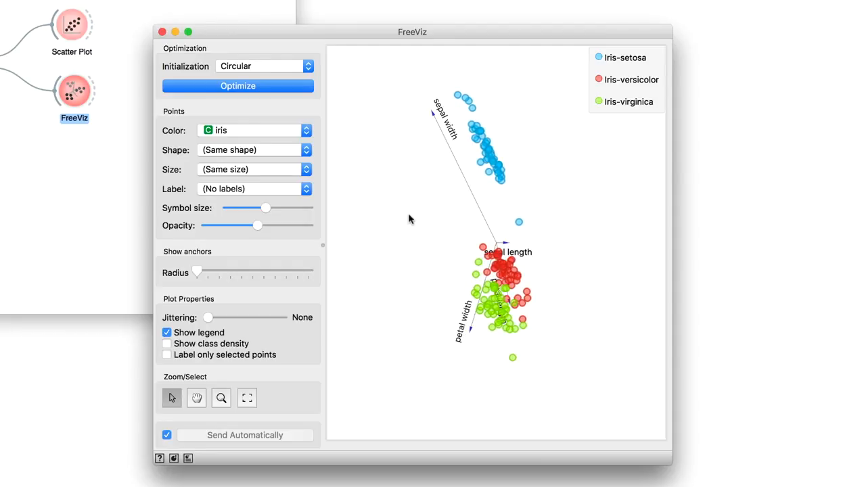
pyautogui.moveTo(509, 175)
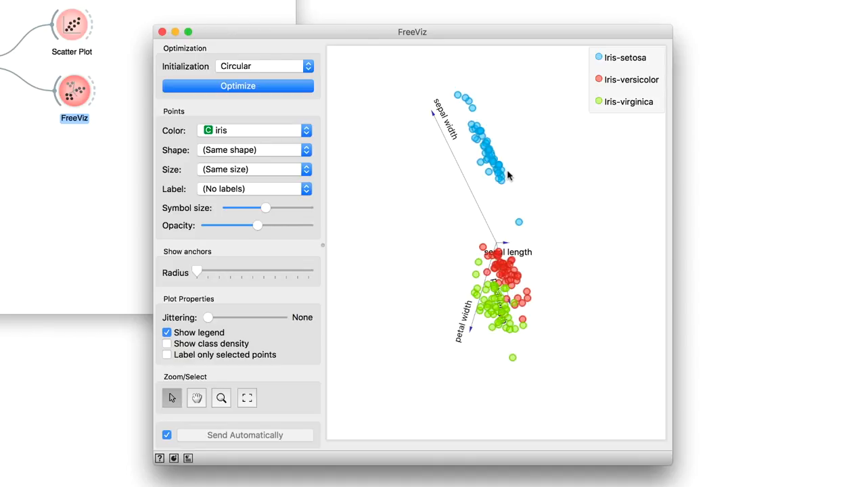
pyautogui.moveTo(536, 240)
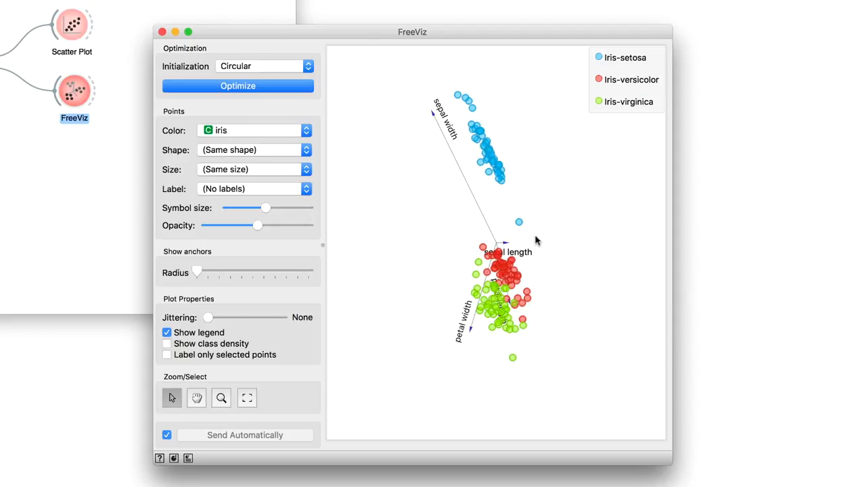
pyautogui.moveTo(528, 340)
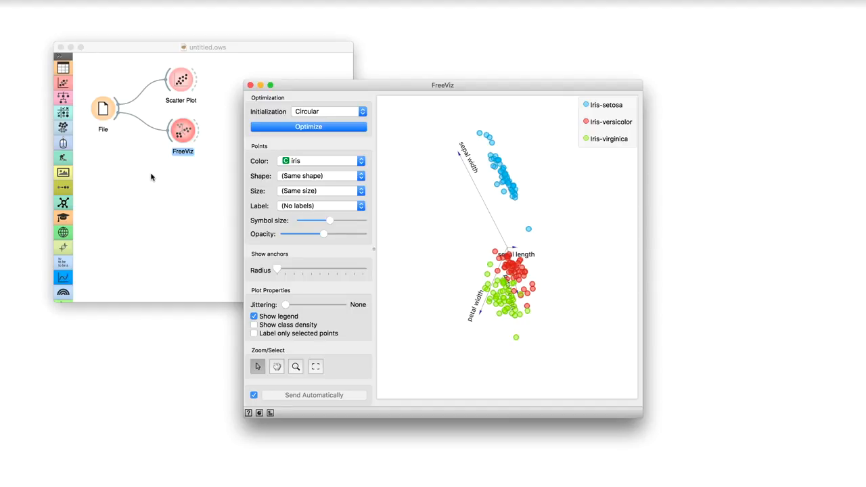
# - Switch the File widget's source to zoo.tab from the datasets folder
pyautogui.doubleClick(103, 108)
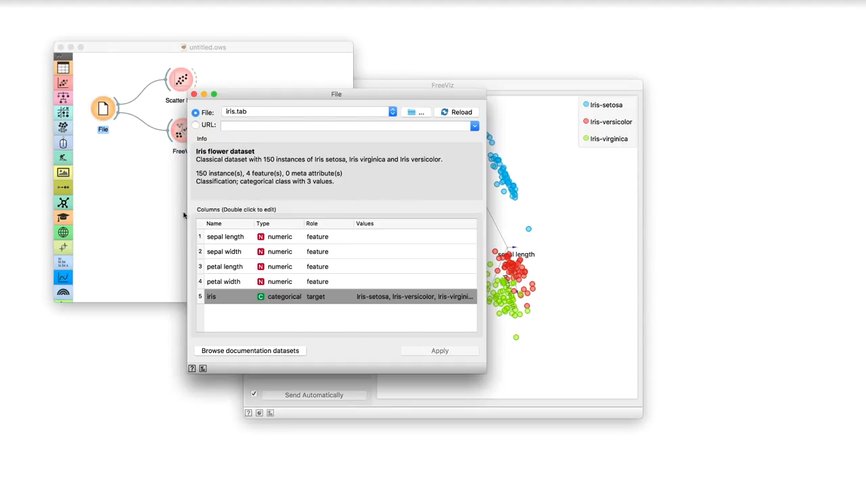
pyautogui.click(416, 111)
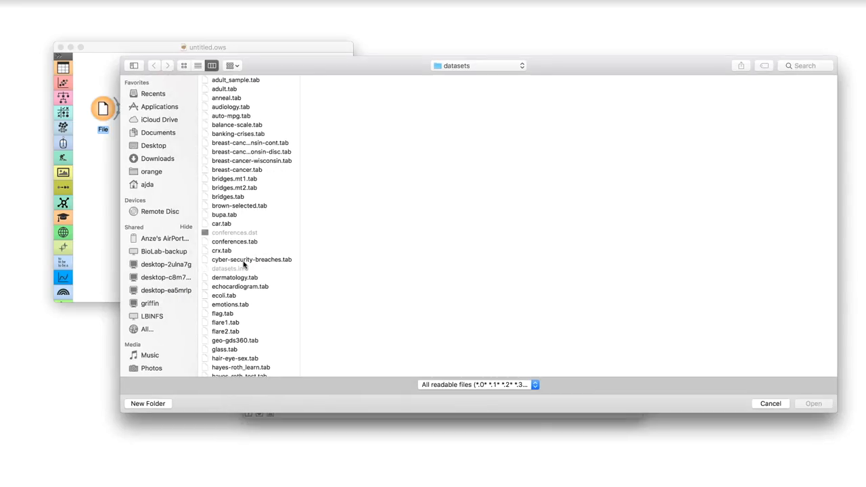
pyautogui.click(222, 372)
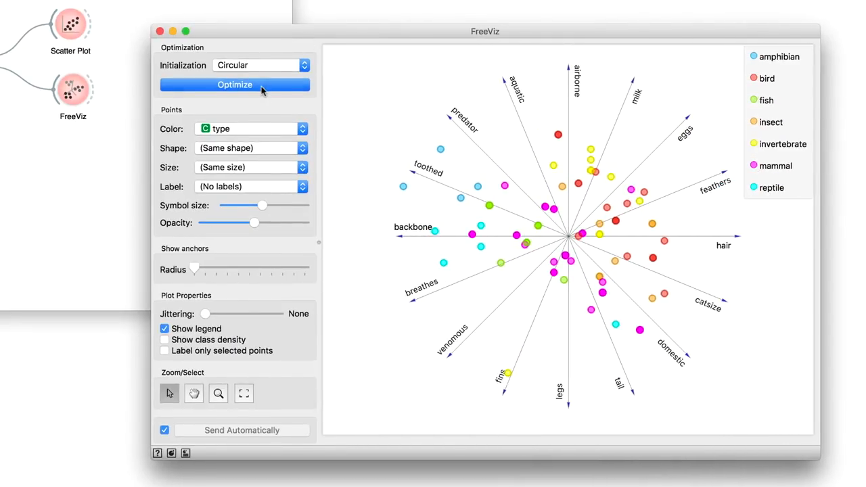
# - Optimize the zoo projection until animal types cluster, then shade it by class density
pyautogui.click(236, 84)
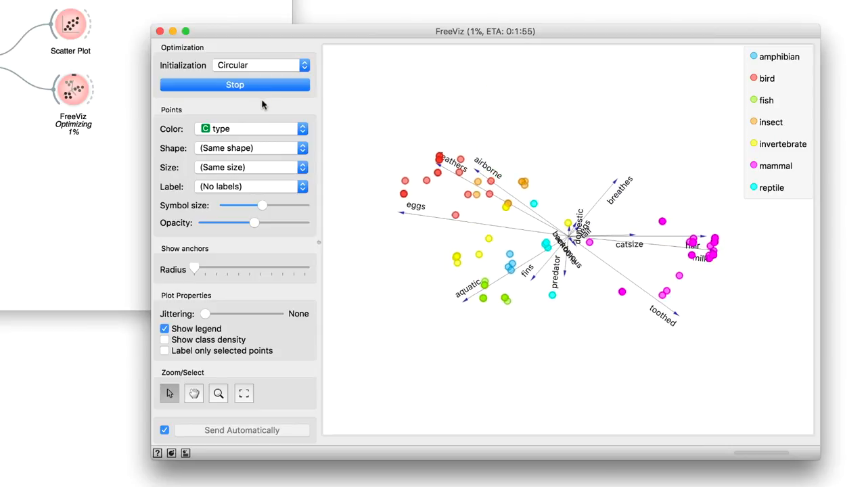
pyautogui.click(236, 84)
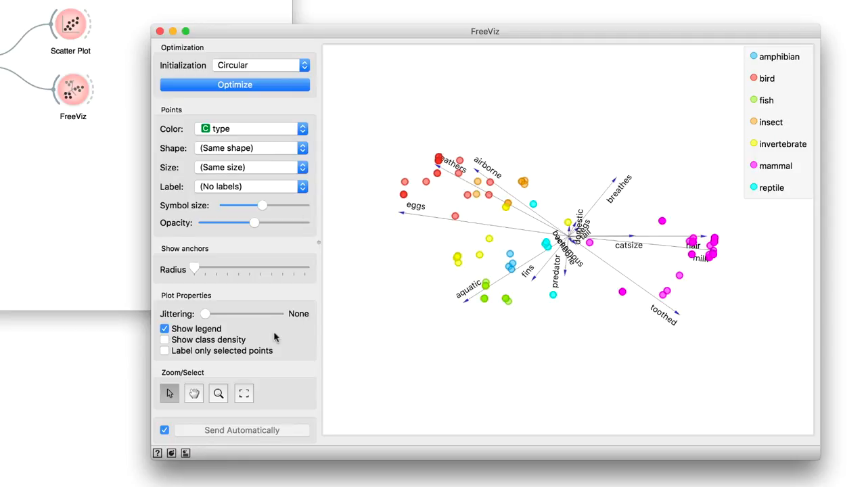
pyautogui.click(165, 339)
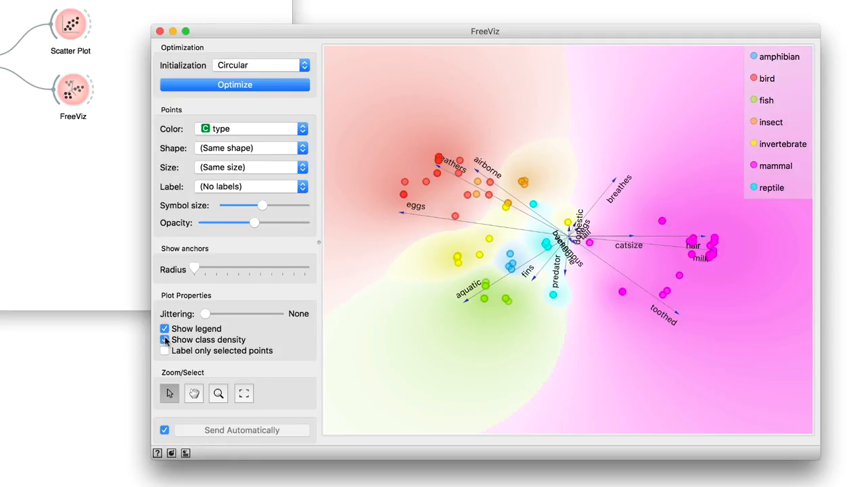
# - Raise the Show anchors radius so the short anchors near the centre are hidden
pyautogui.click(166, 340)
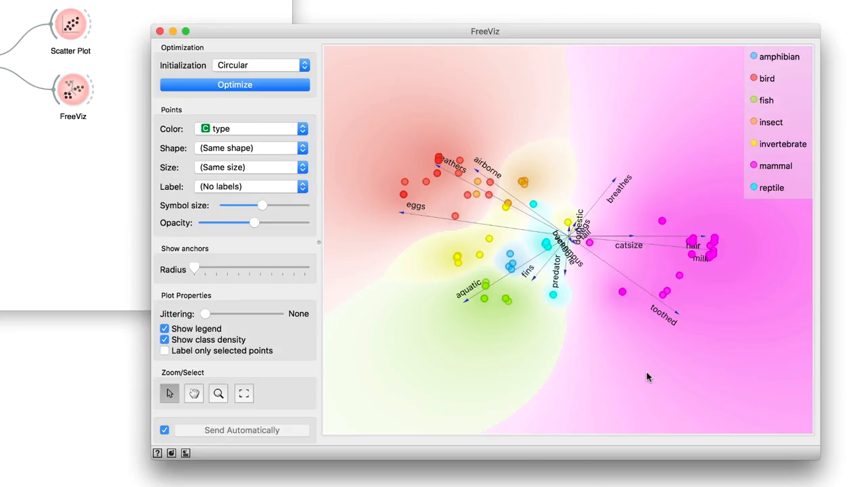
pyautogui.moveTo(704, 241)
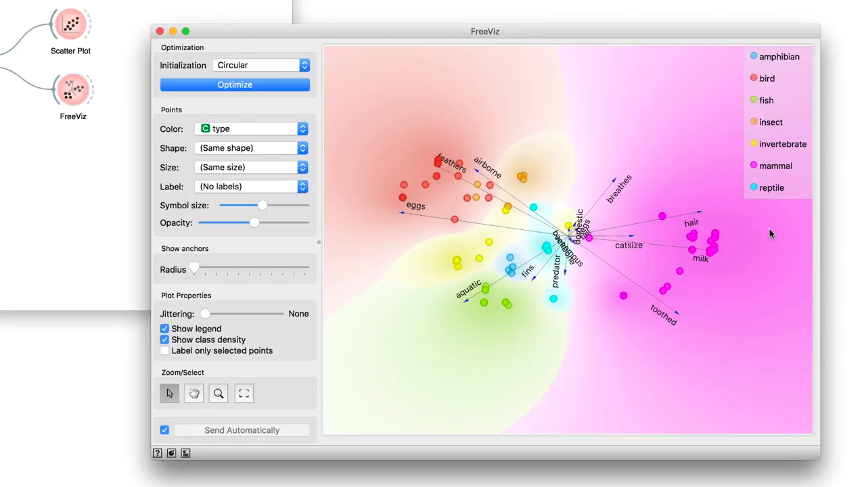
pyautogui.moveTo(648, 282)
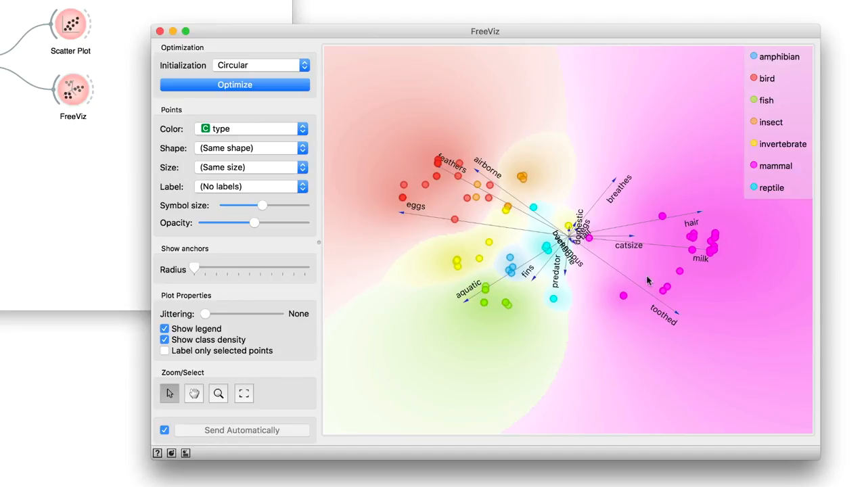
pyautogui.moveTo(575, 222)
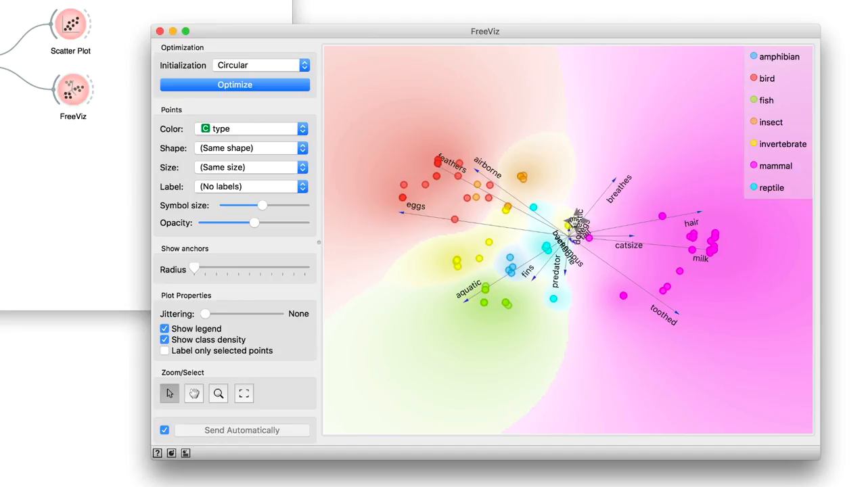
pyautogui.moveTo(596, 330)
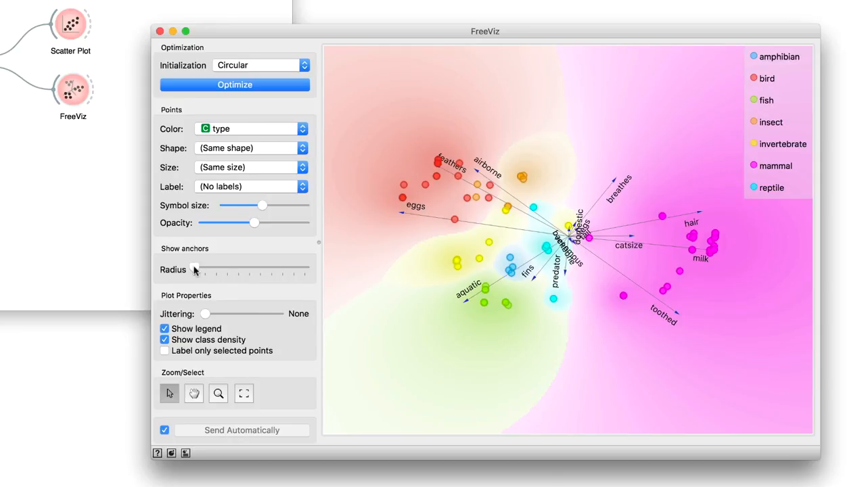
pyautogui.moveTo(195, 269); pyautogui.dragTo(209, 270)
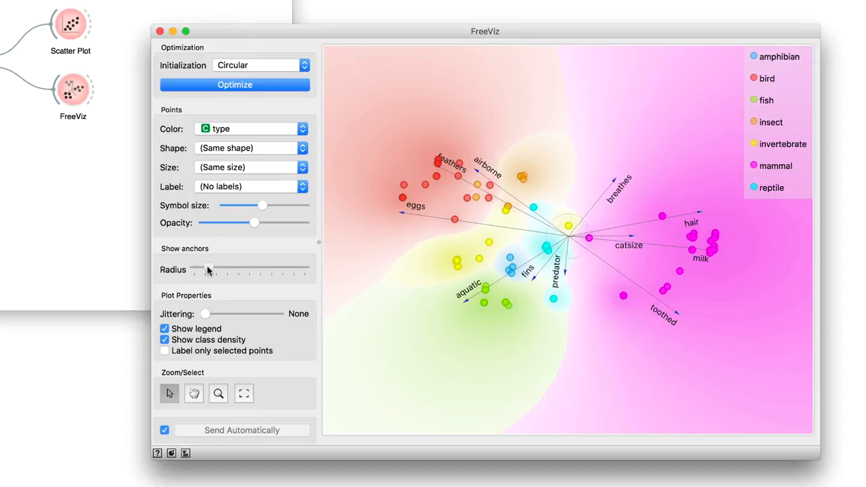